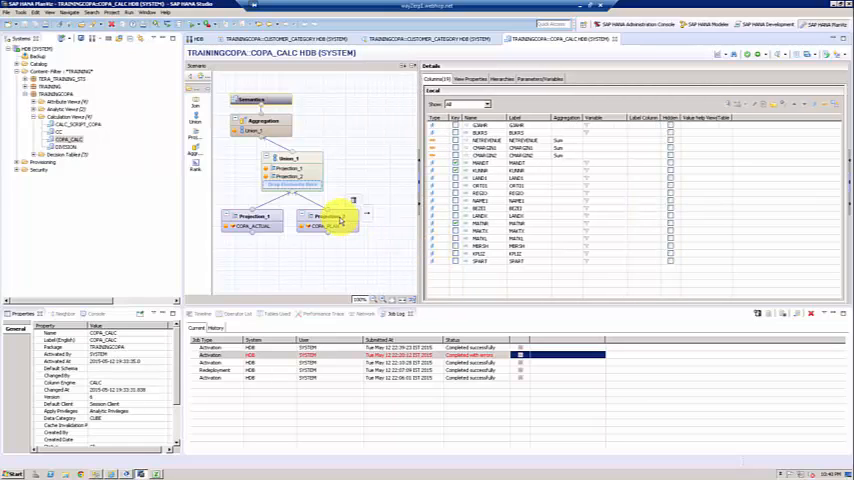
# Step: Check Projection_1, Projection_2 and Union_1, then remove Union_1 as the Aggregation node's input
pyautogui.click(328, 243)
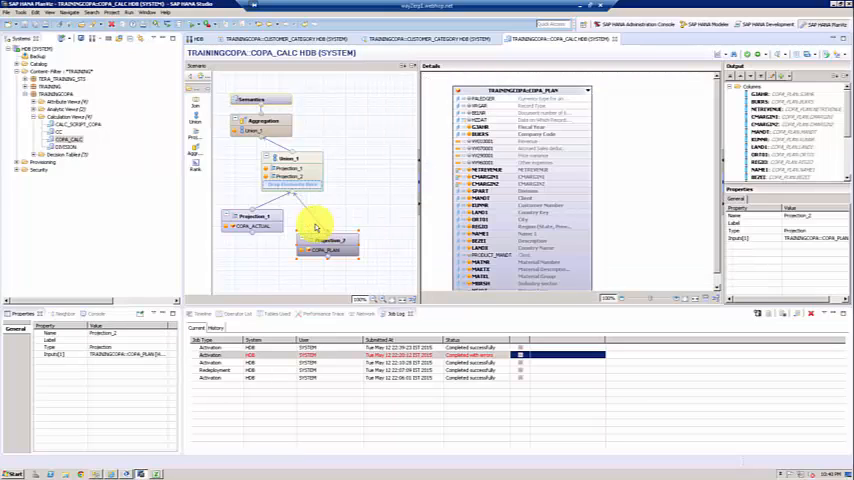
pyautogui.click(250, 220)
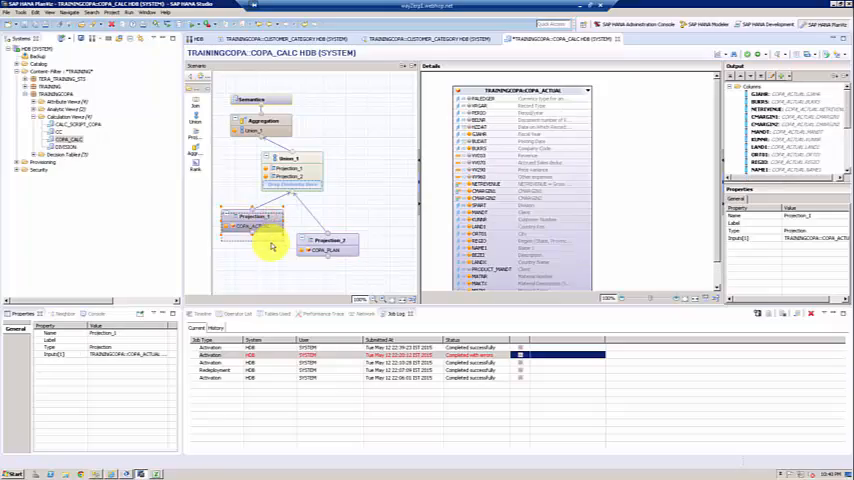
pyautogui.click(290, 160)
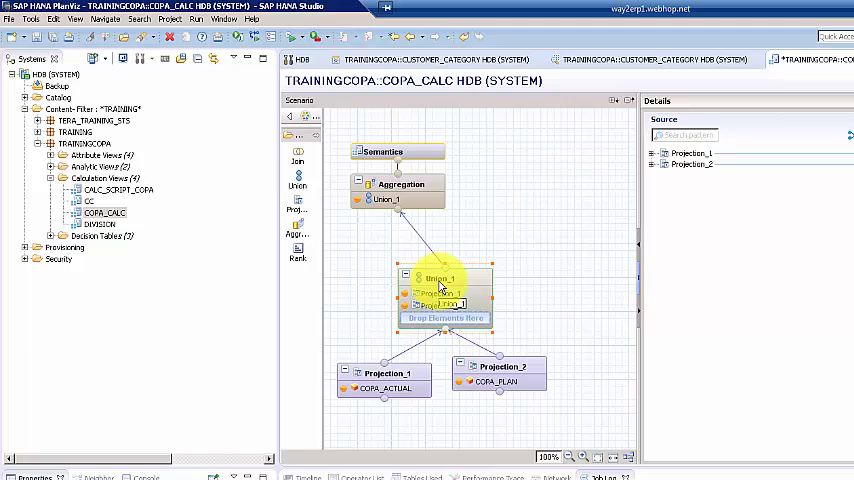
pyautogui.click(440, 278)
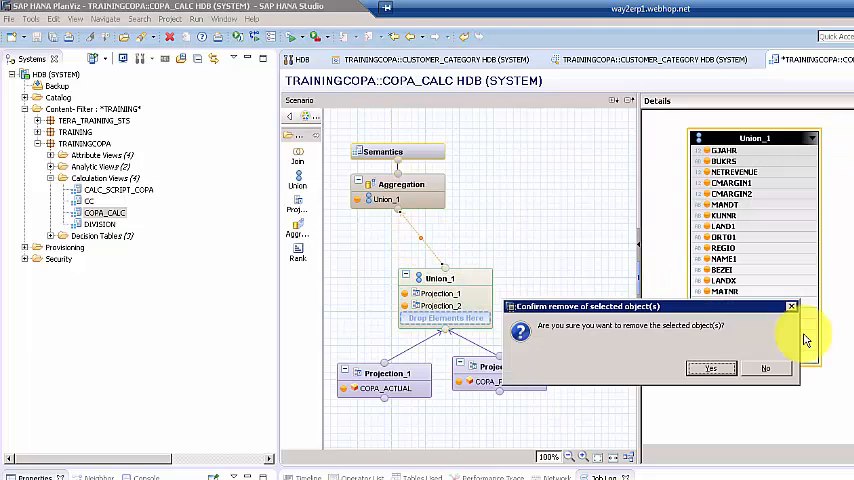
pyautogui.click(710, 368)
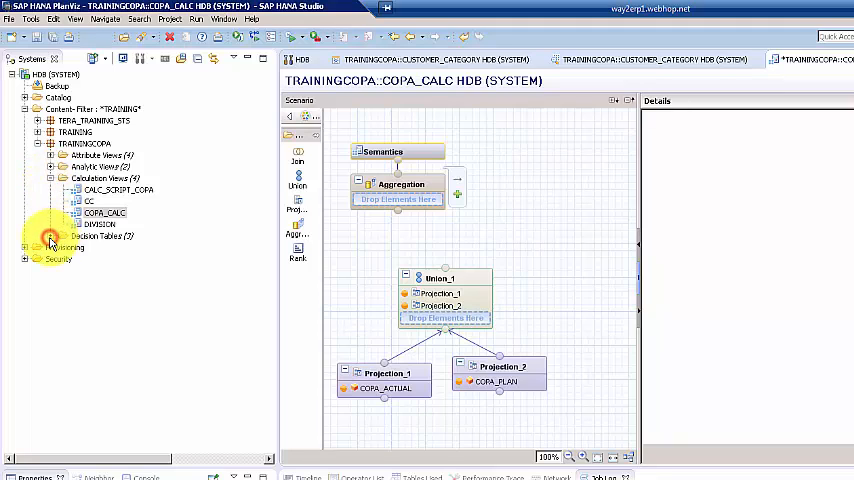
pyautogui.click(52, 235)
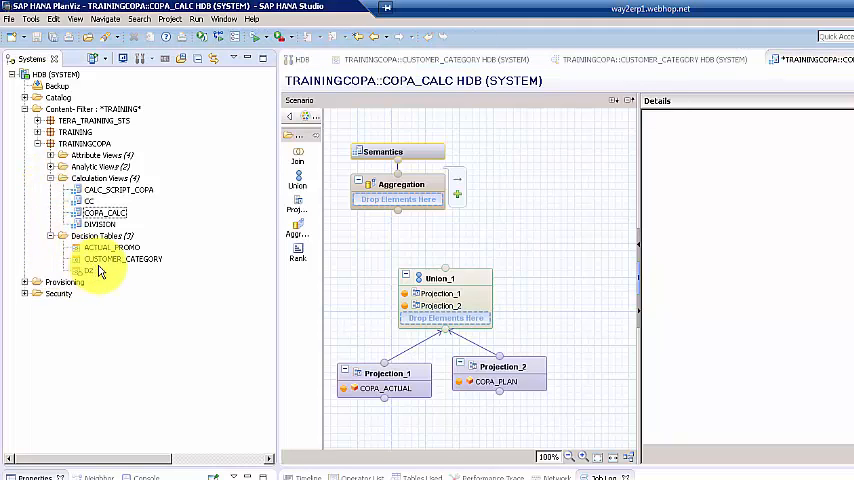
pyautogui.click(90, 270)
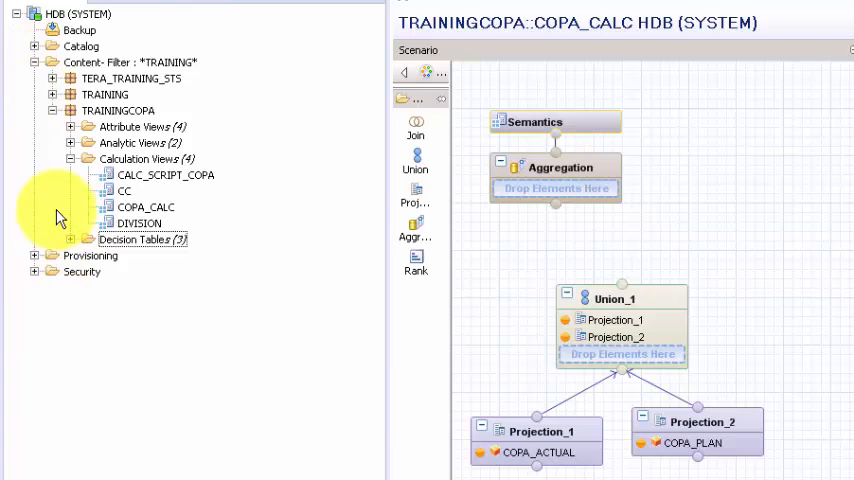
# Step: Browse the catalog to TRAININGCOPA/CUSTOMER_CATEGORY/RV and add it with a new projection
pyautogui.click(35, 62)
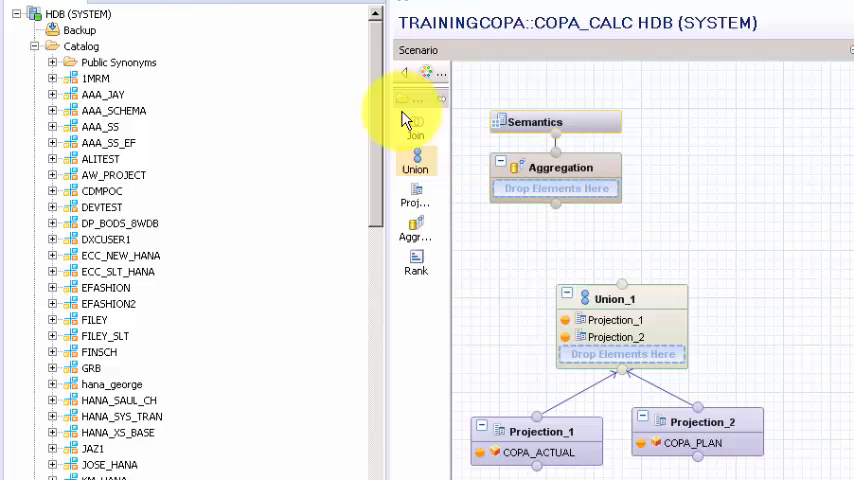
pyautogui.scroll(-3)
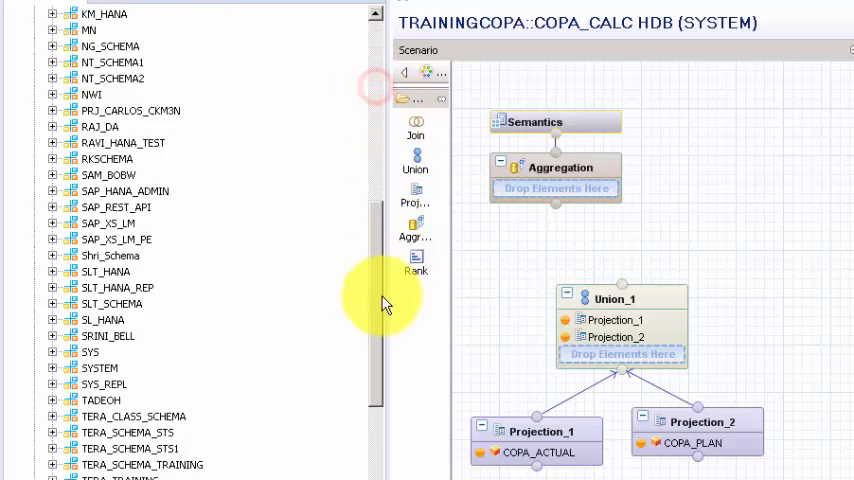
pyautogui.scroll(-3)
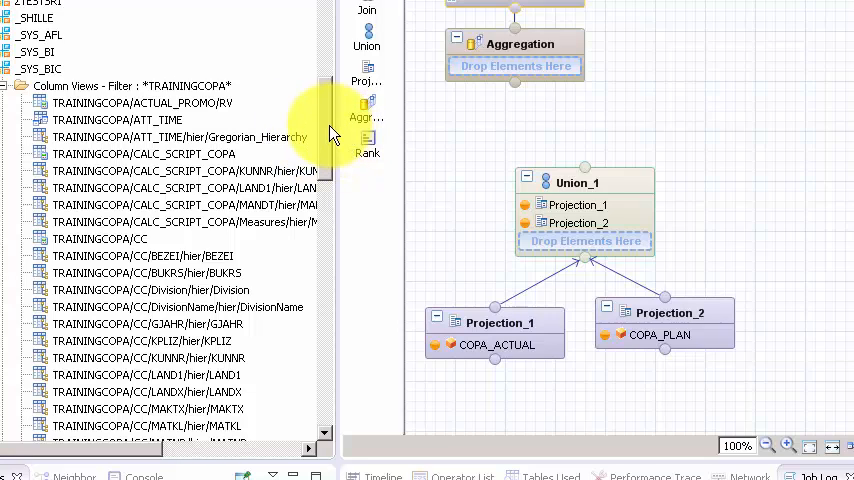
pyautogui.moveTo(320, 150)
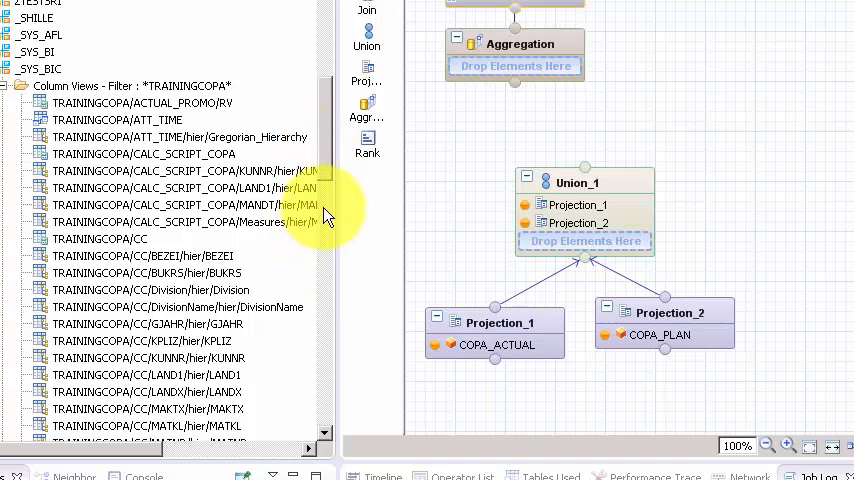
pyautogui.scroll(-3)
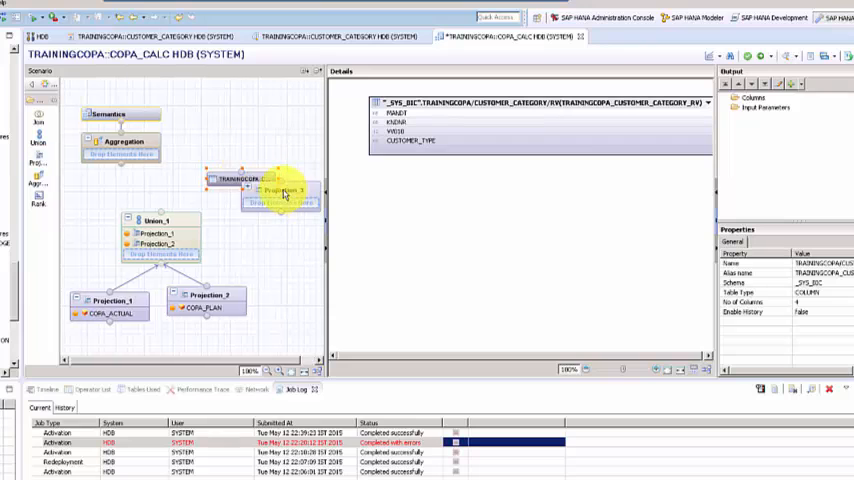
# Step: Put the CUSTOMER_CATEGORY view into Projection_3 and add its columns to the output
pyautogui.click(250, 155)
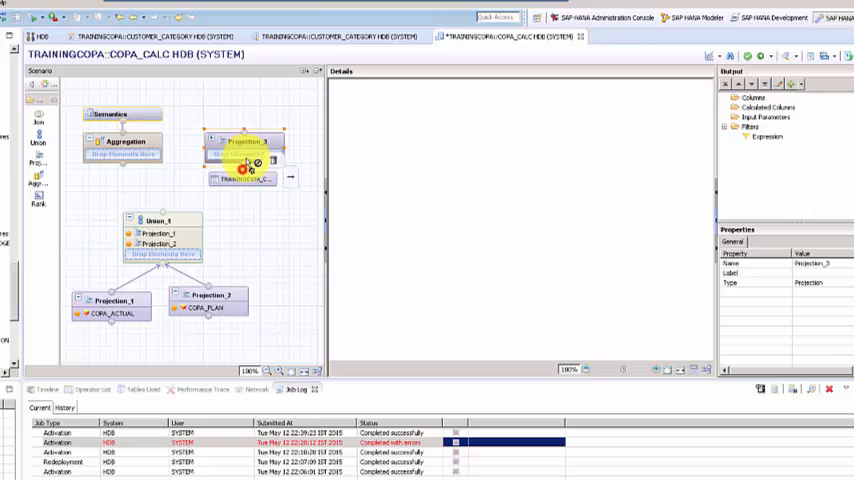
pyautogui.click(245, 145)
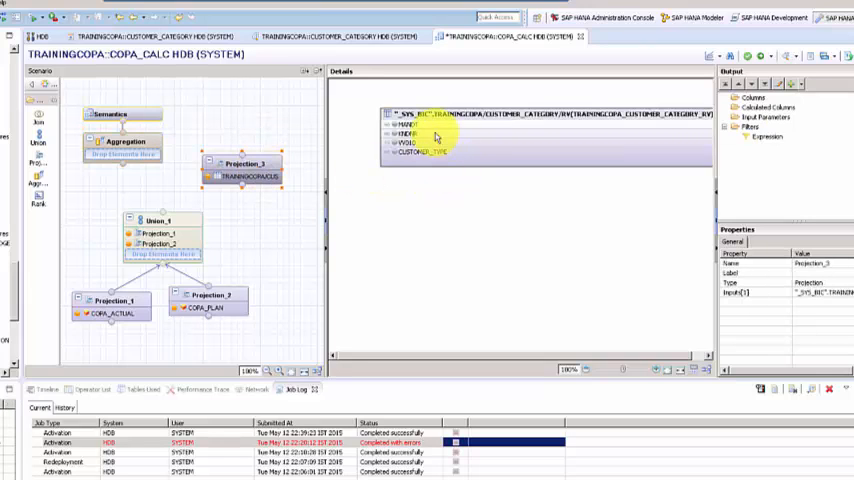
pyautogui.moveTo(408, 143)
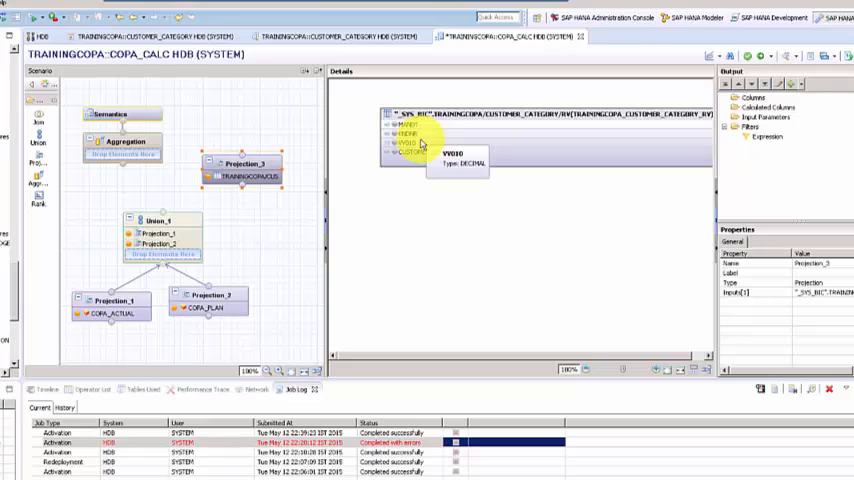
pyautogui.click(405, 125)
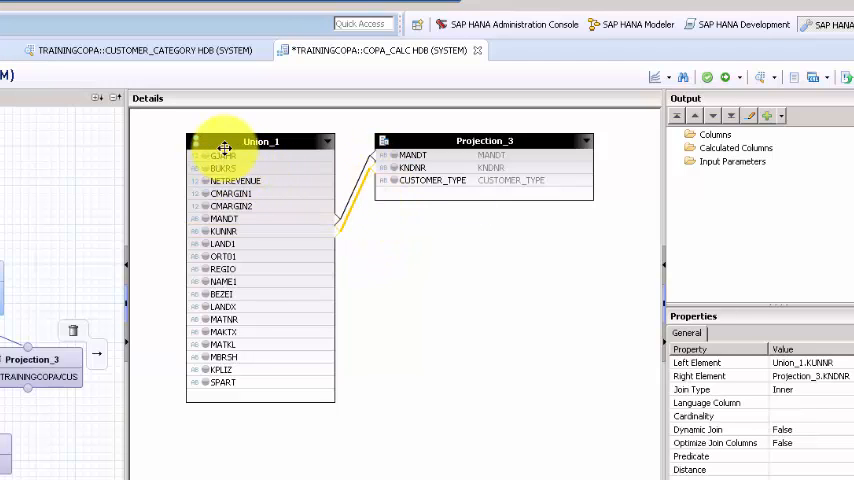
# Step: Add all Union_1 columns to Join_1's output via Add All To Output
pyautogui.rightClick(225, 150)
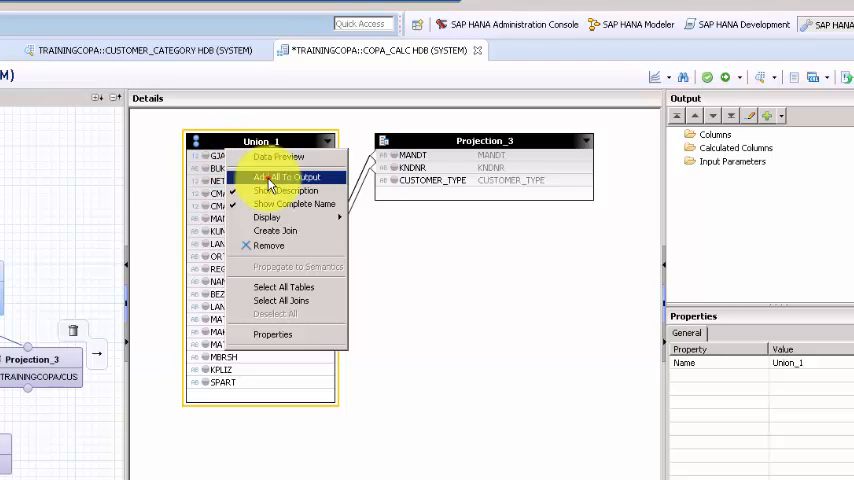
pyautogui.click(283, 177)
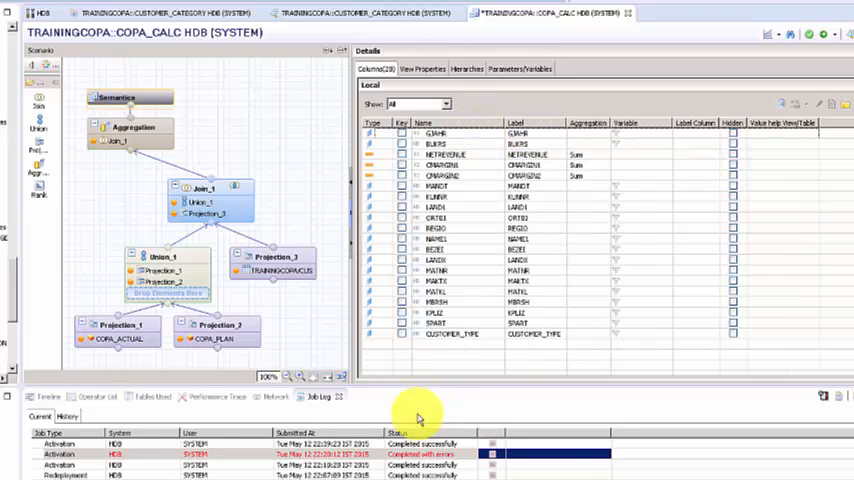
pyautogui.moveTo(372, 341)
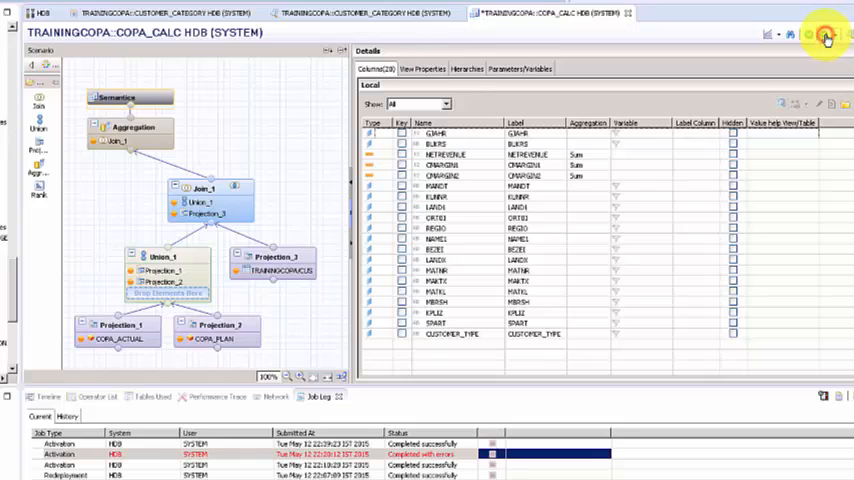
# Step: Activate the COPA_CALC calculation view from the editor toolbar
pyautogui.click(808, 35)
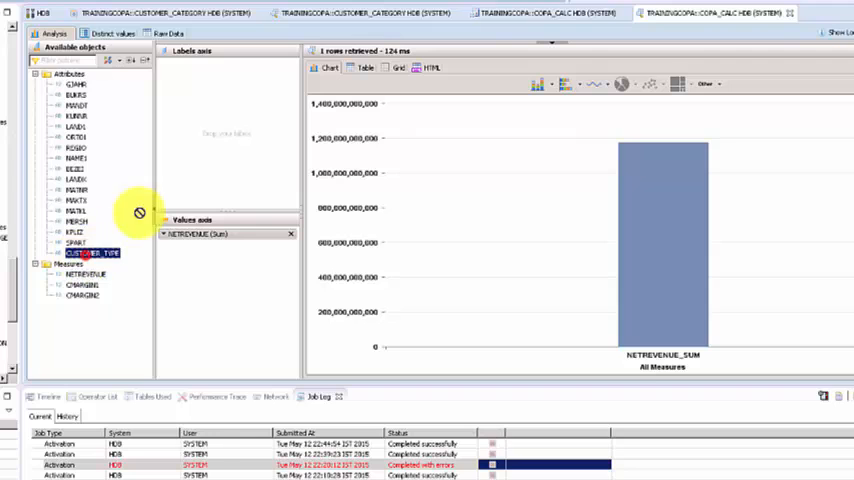
# Step: Drag CUSTOMER_TYPE onto the Labels axis to group net revenue by customer type
pyautogui.moveTo(95, 252); pyautogui.dragTo(197, 65)
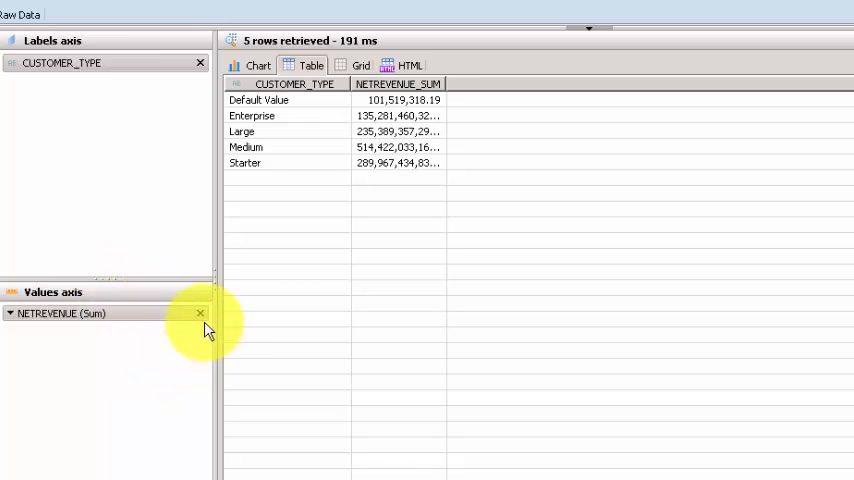
# Step: Add NAME1 as a second label beneath CUSTOMER_TYPE in the preview
pyautogui.click(200, 313)
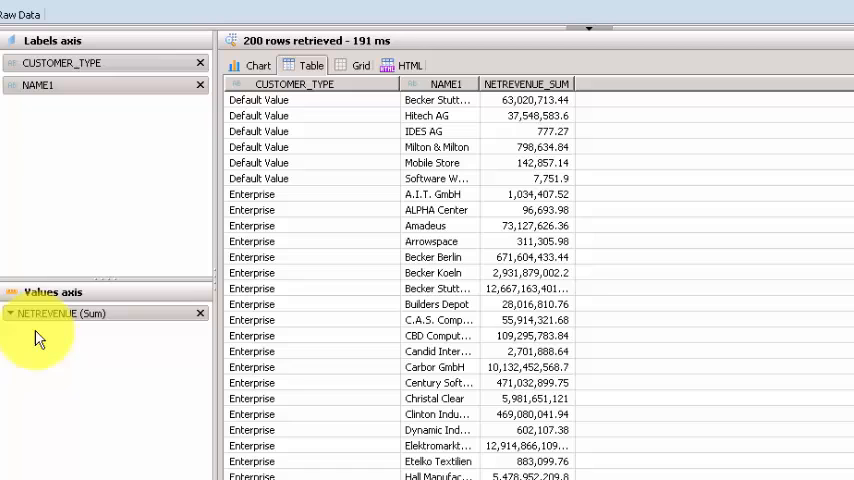
pyautogui.moveTo(113, 328)
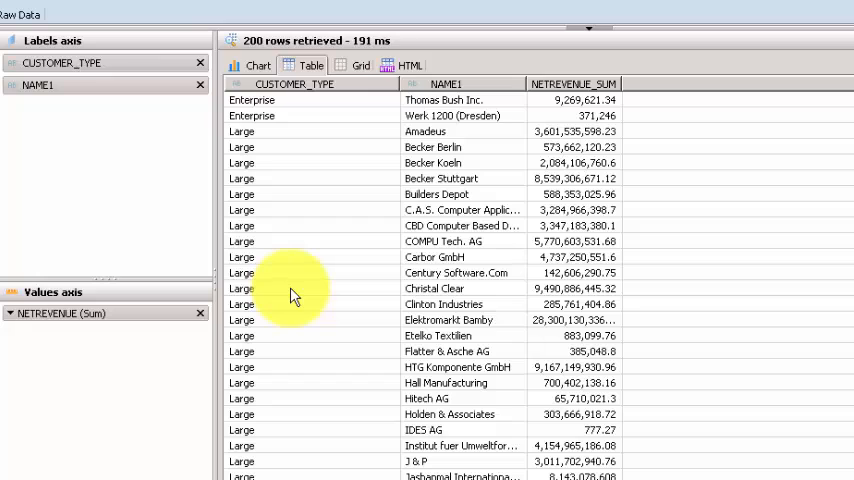
pyautogui.moveTo(285, 202)
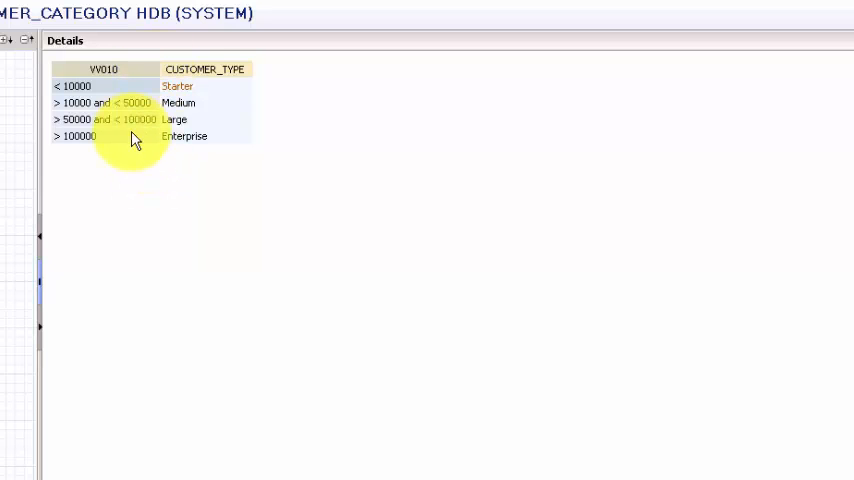
pyautogui.moveTo(138, 188)
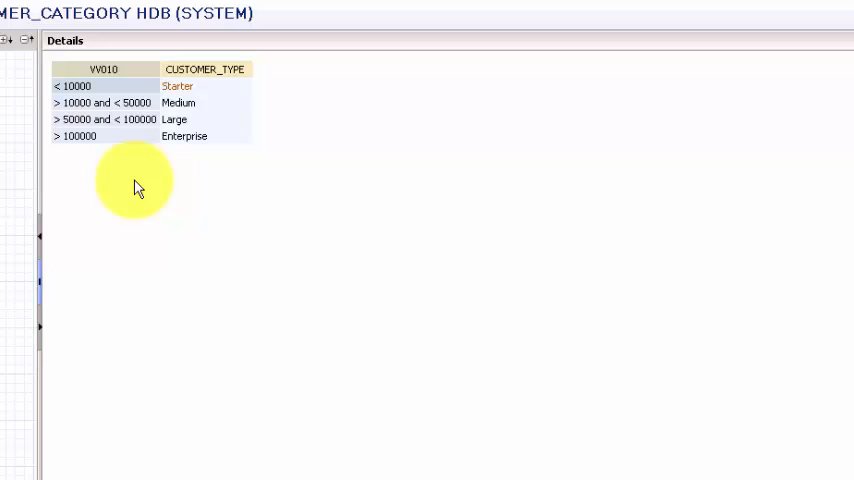
pyautogui.moveTo(617, 65)
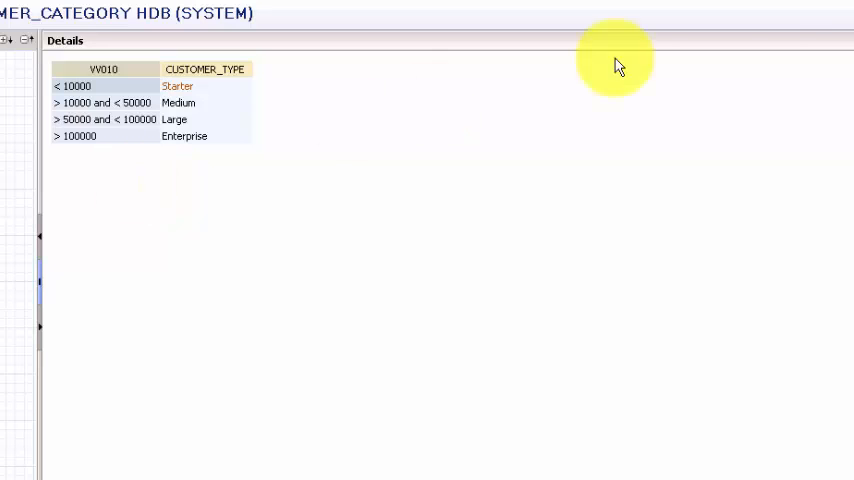